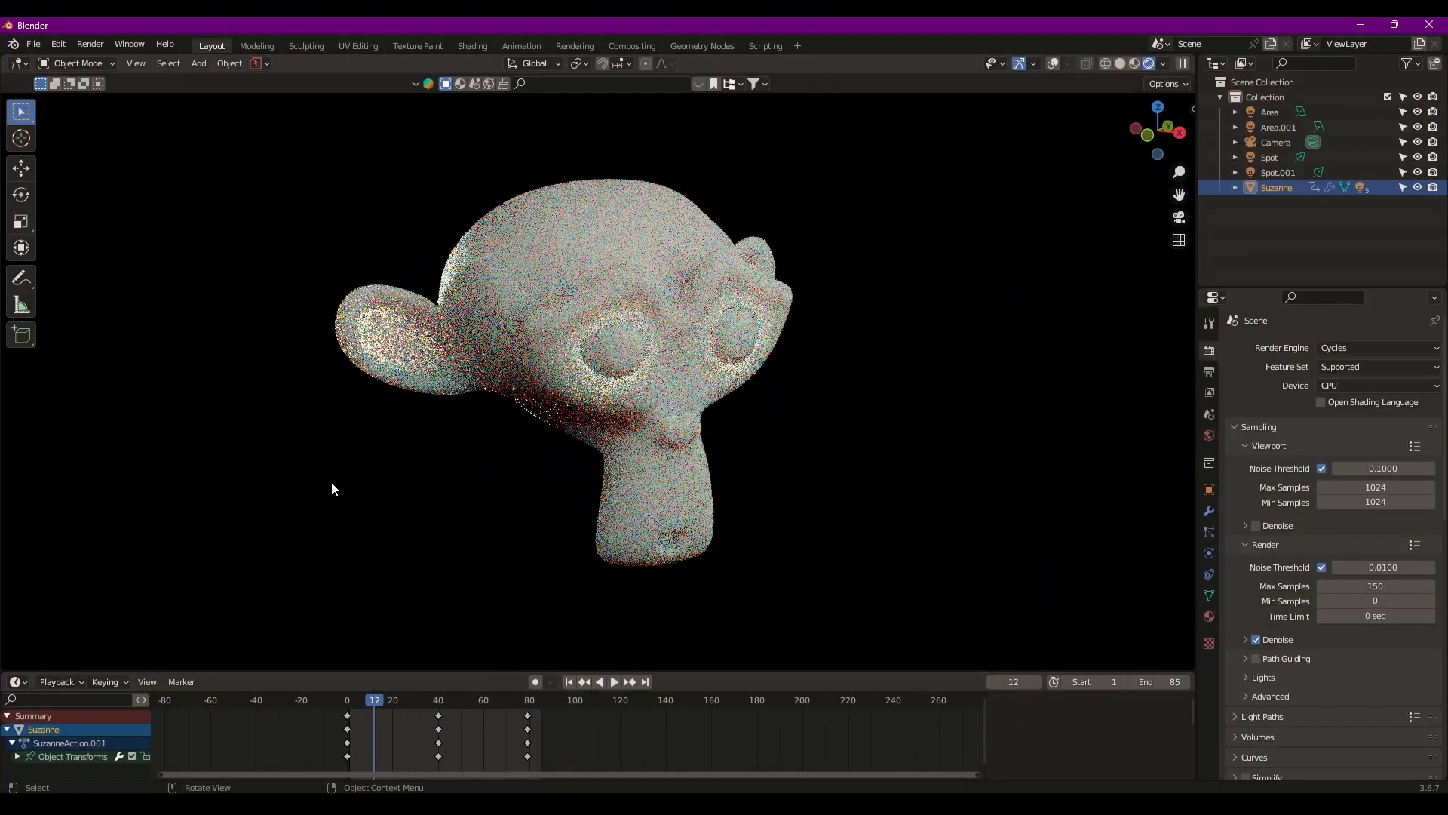
Raise aiTex_Body's Subsurface Weight to 1.0 and enlarge its Scale, then inspect the texture nodes.
drag(554, 370, 587, 457)
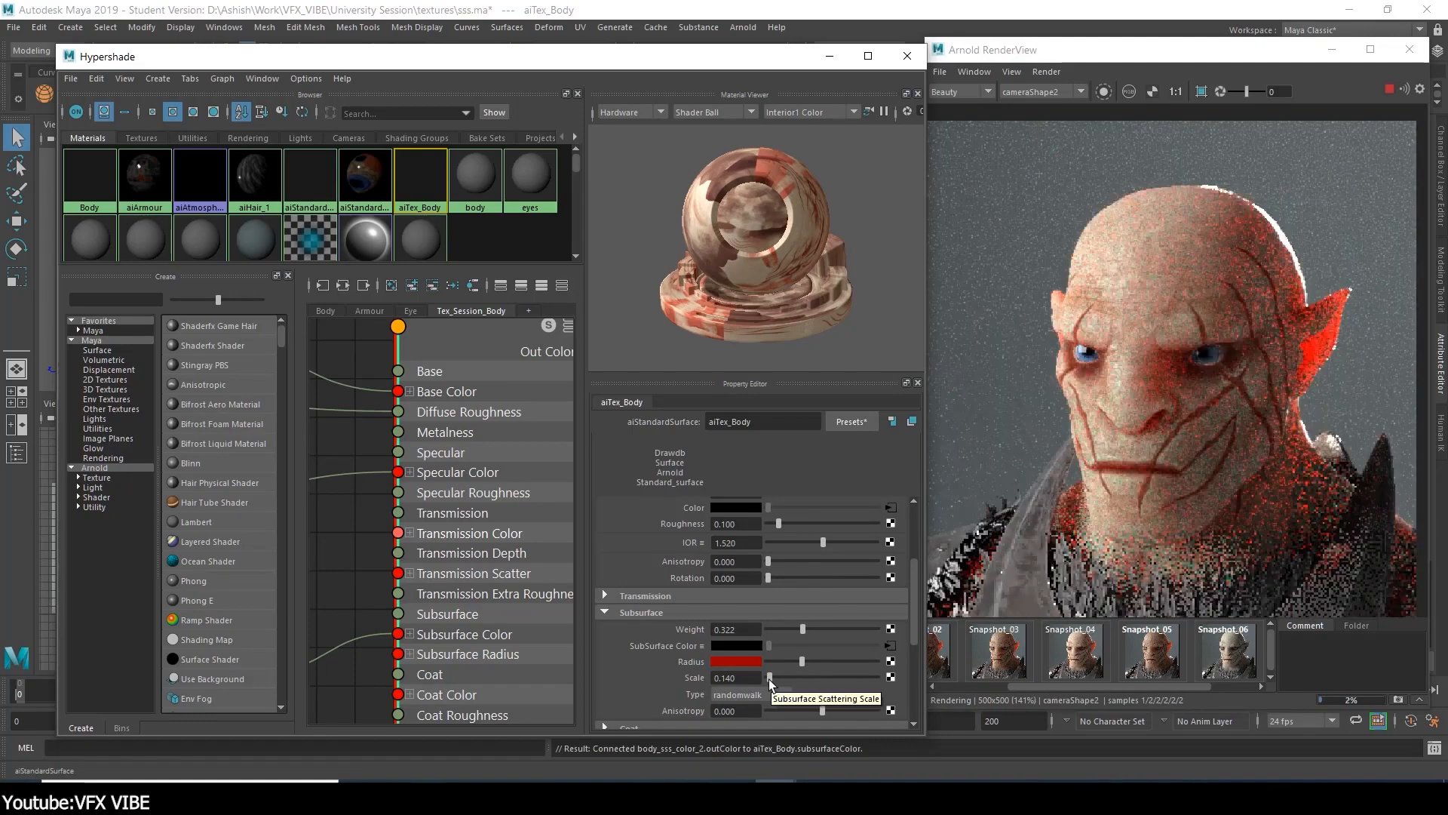
drag(801, 661, 775, 677)
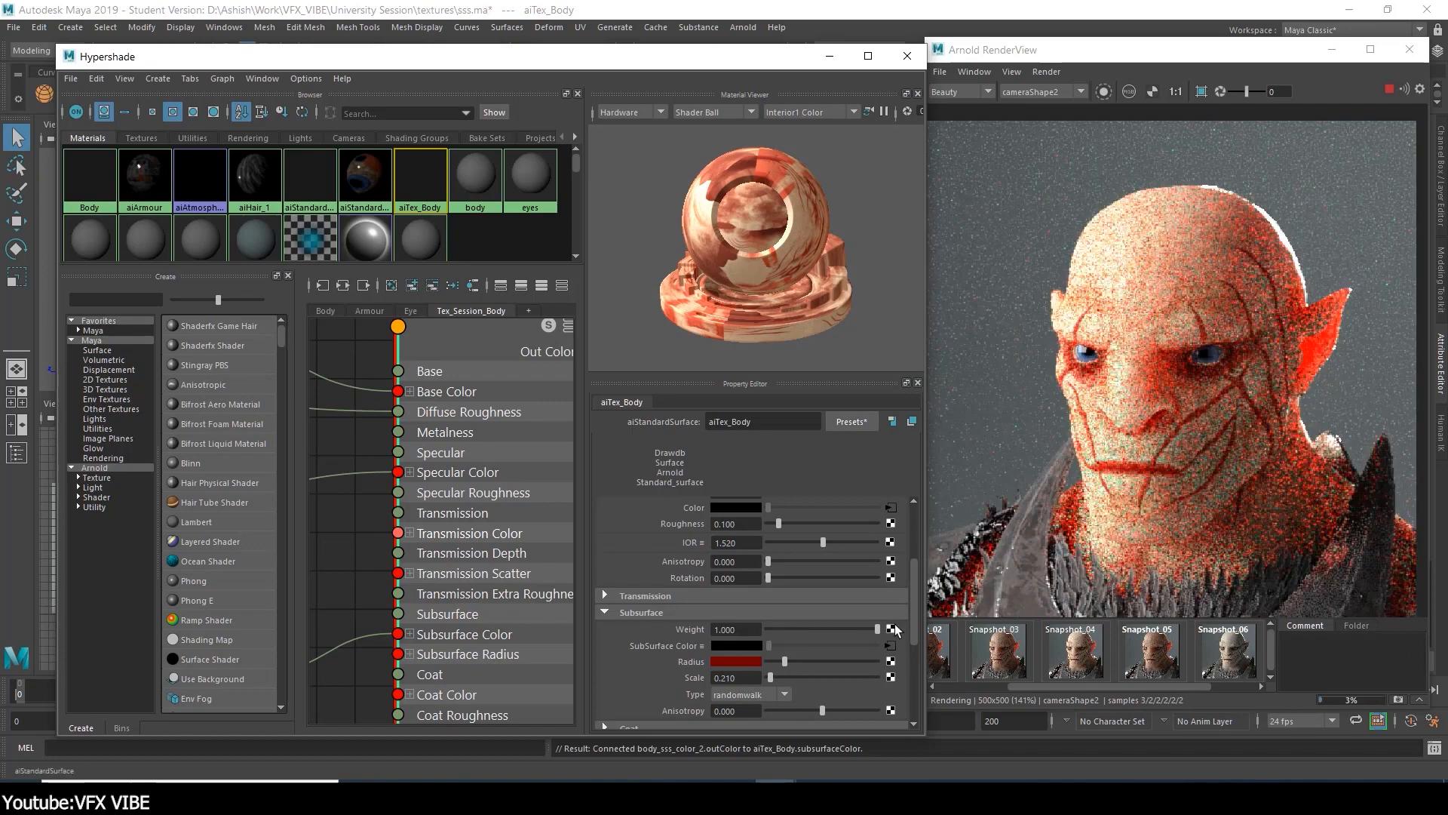
drag(875, 629, 788, 629)
text(aiRan)
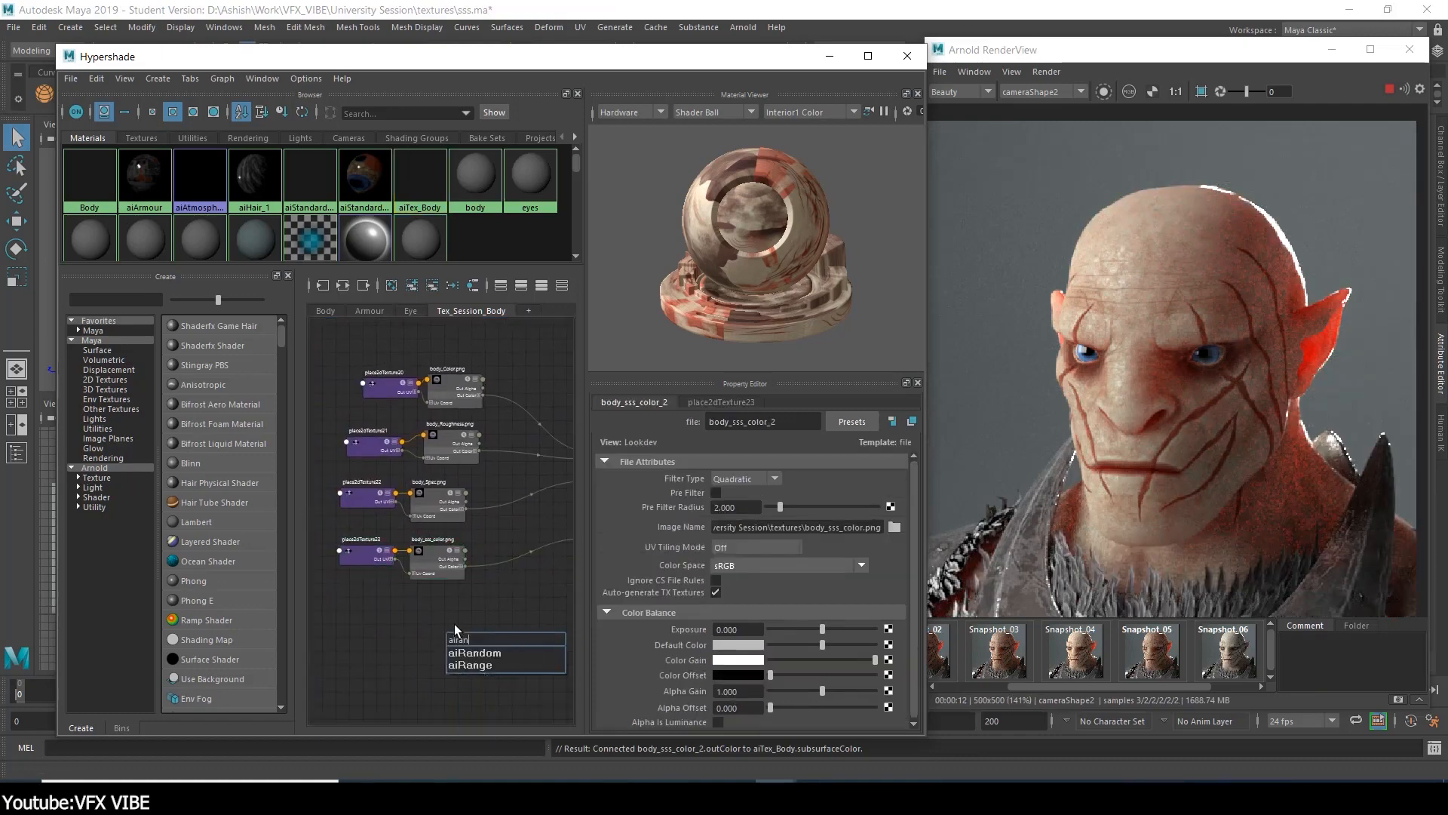
click(469, 664)
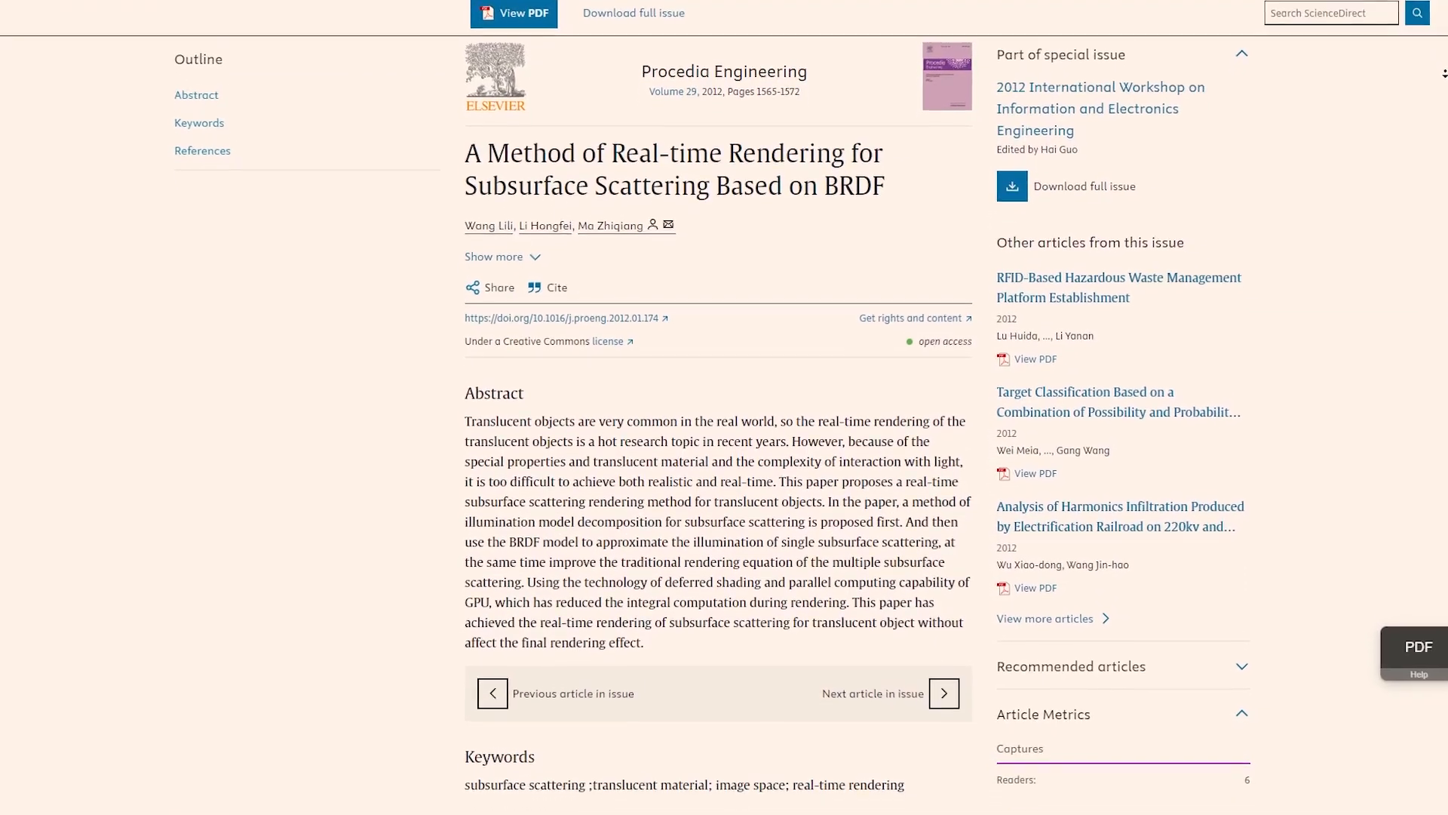
Scroll the article past the abstract and keywords down to the References section.
scroll(down, 3)
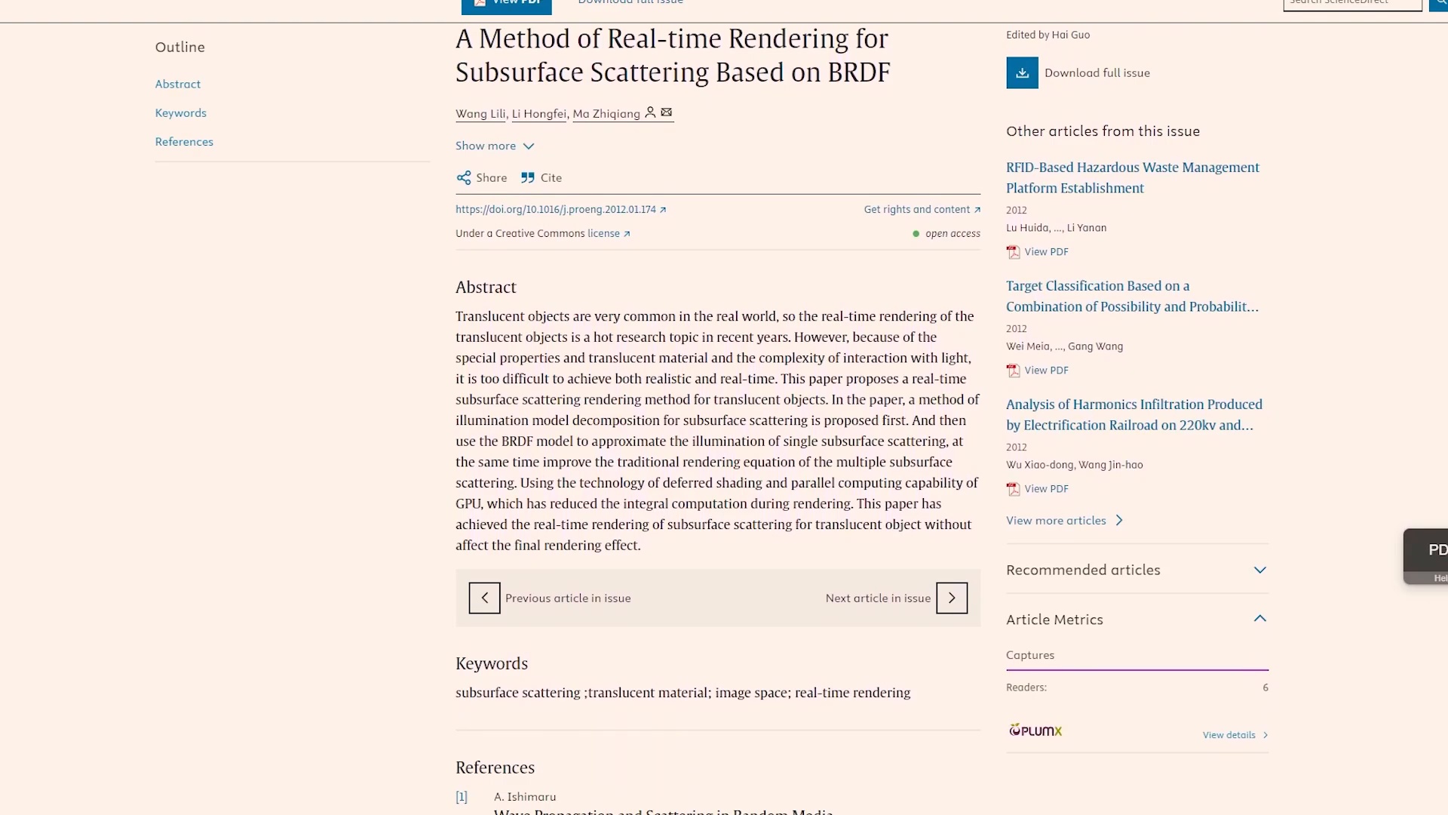
scroll(down, 3)
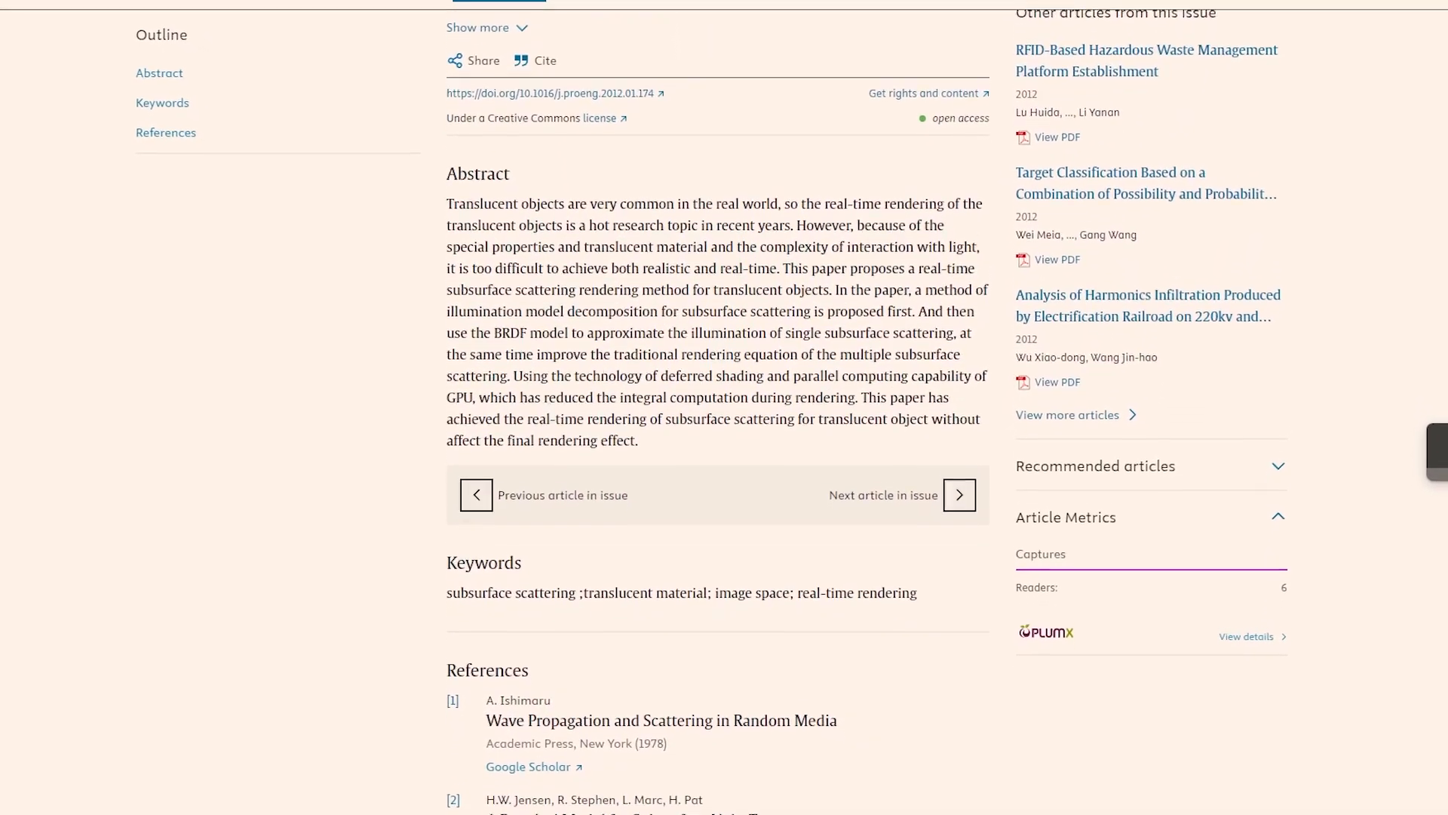
scroll(down, 3)
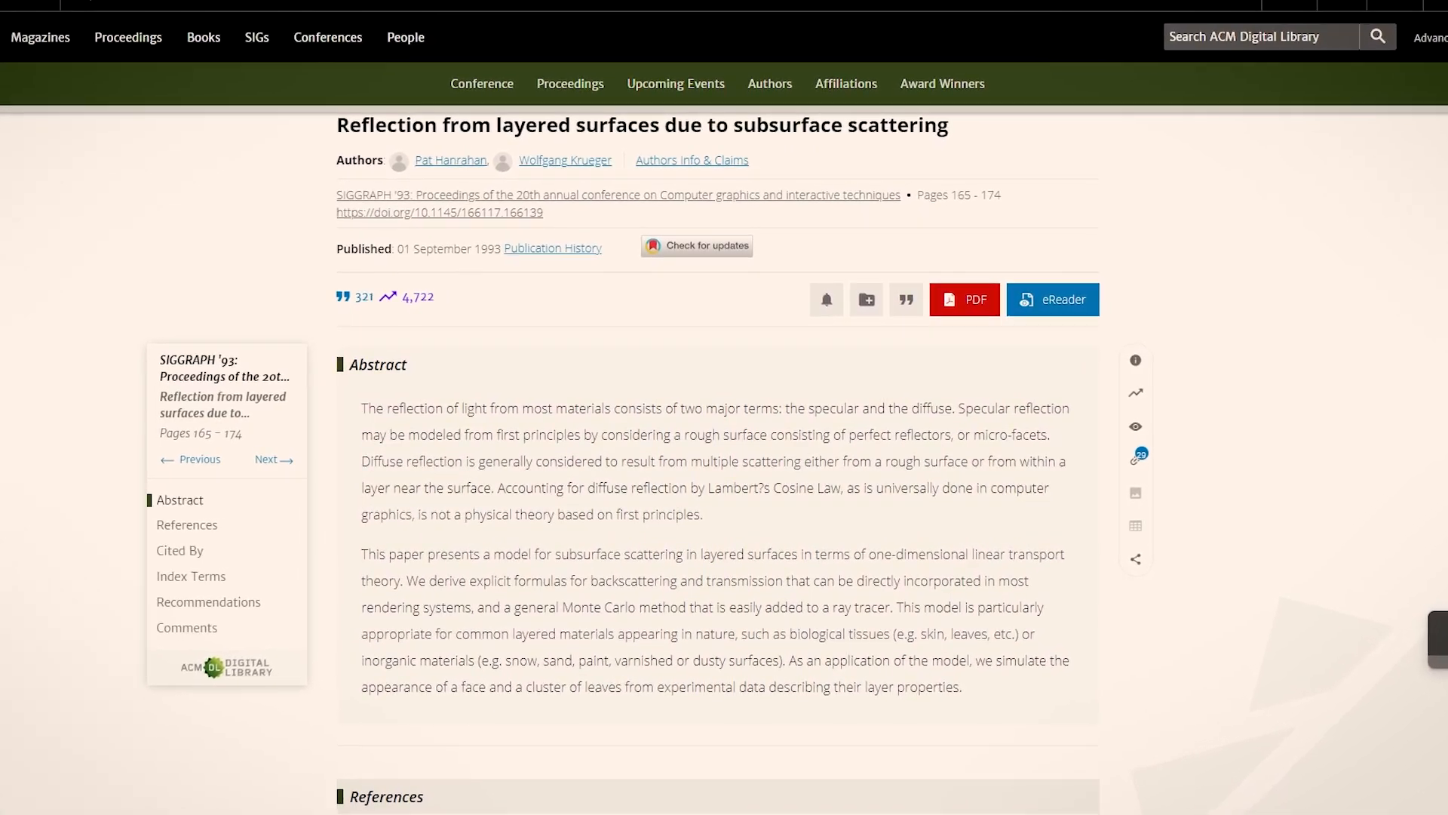
click(964, 299)
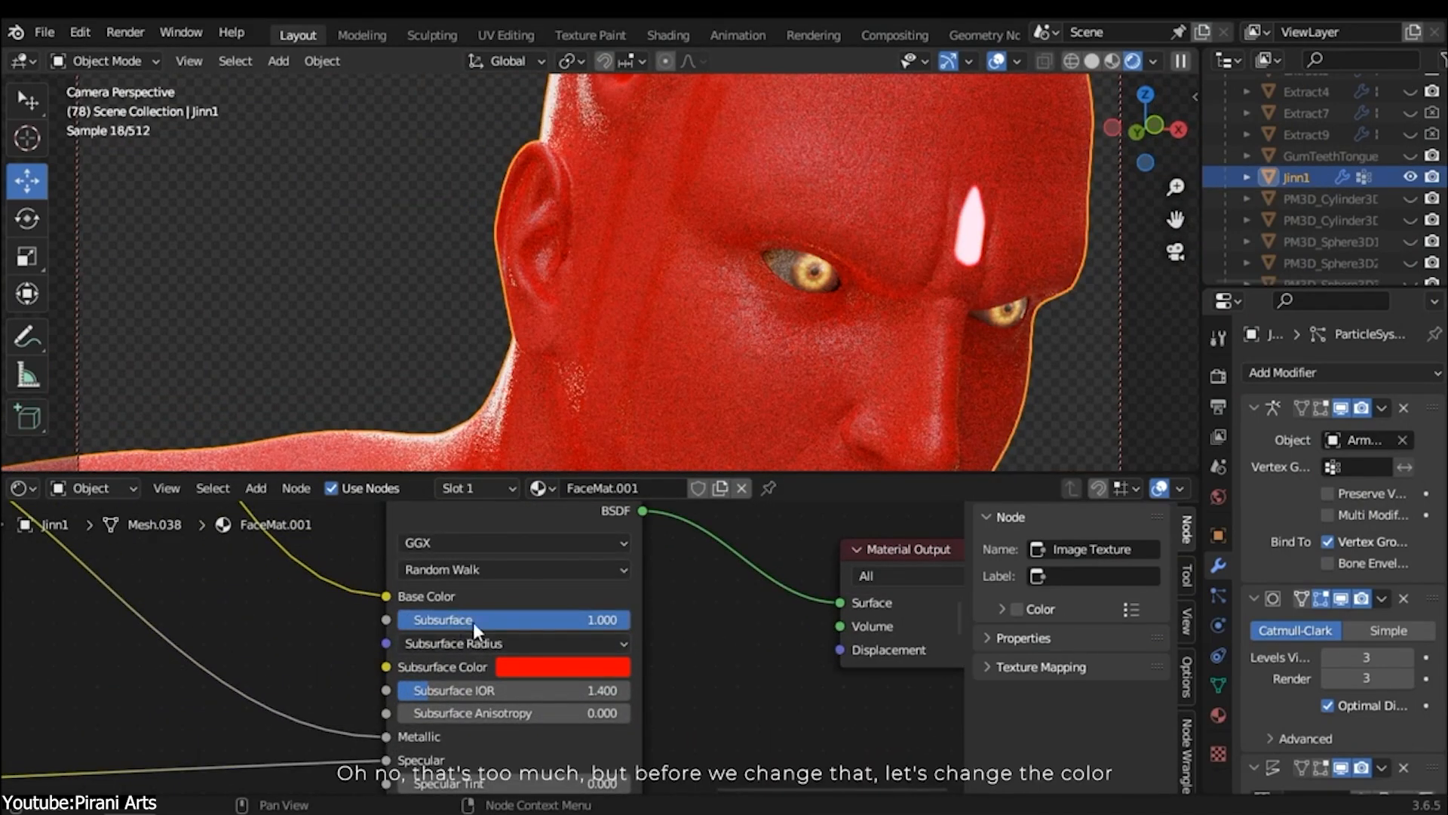
Set the Principled BSDF Subsurface to 0.030 and feed Subsurface Color from an image texture.
click(561, 667)
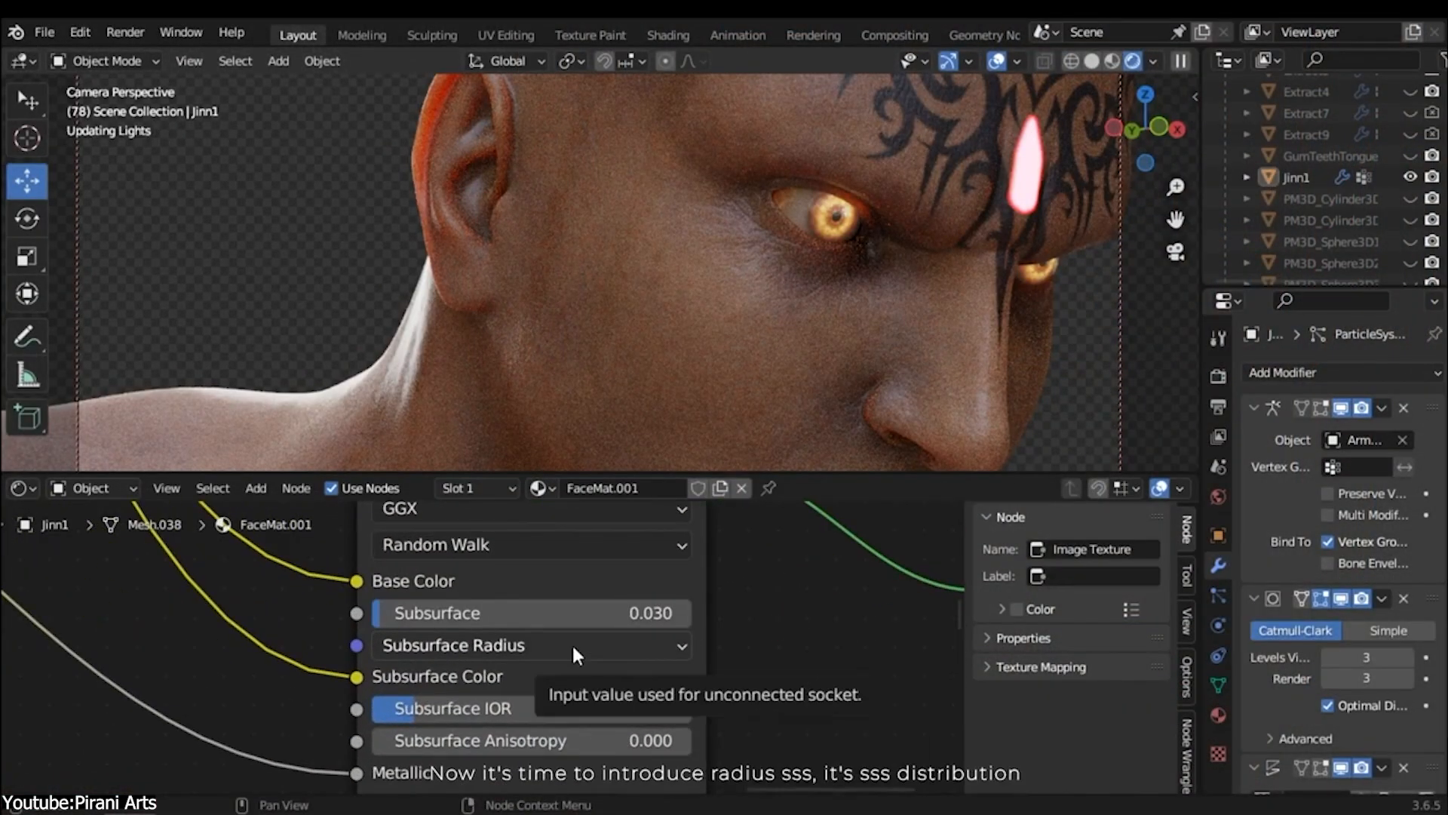
click(531, 646)
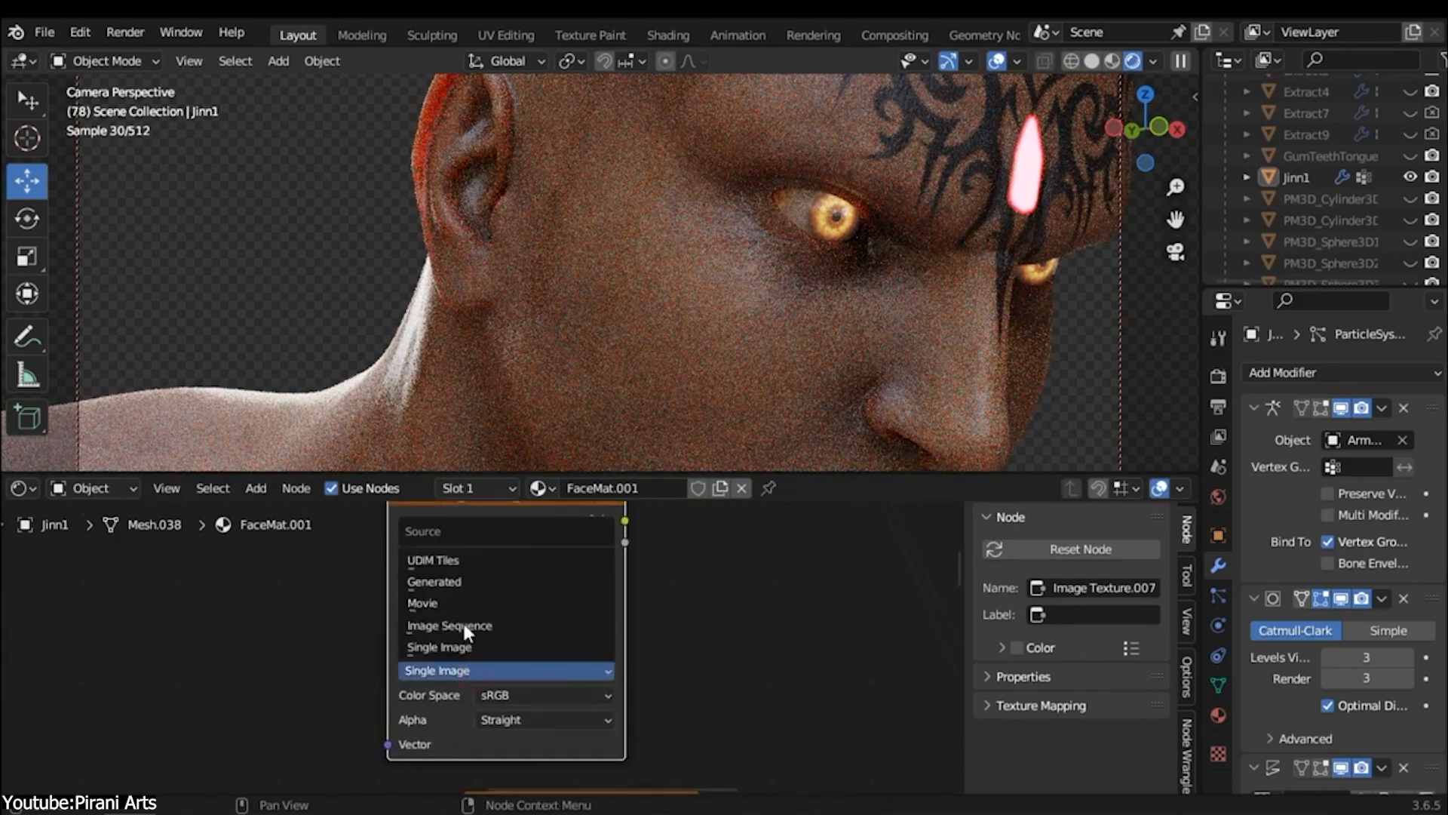
Keep the scatter texture as a single Non-Color image and lower the Multiply value to 0.100.
click(543, 696)
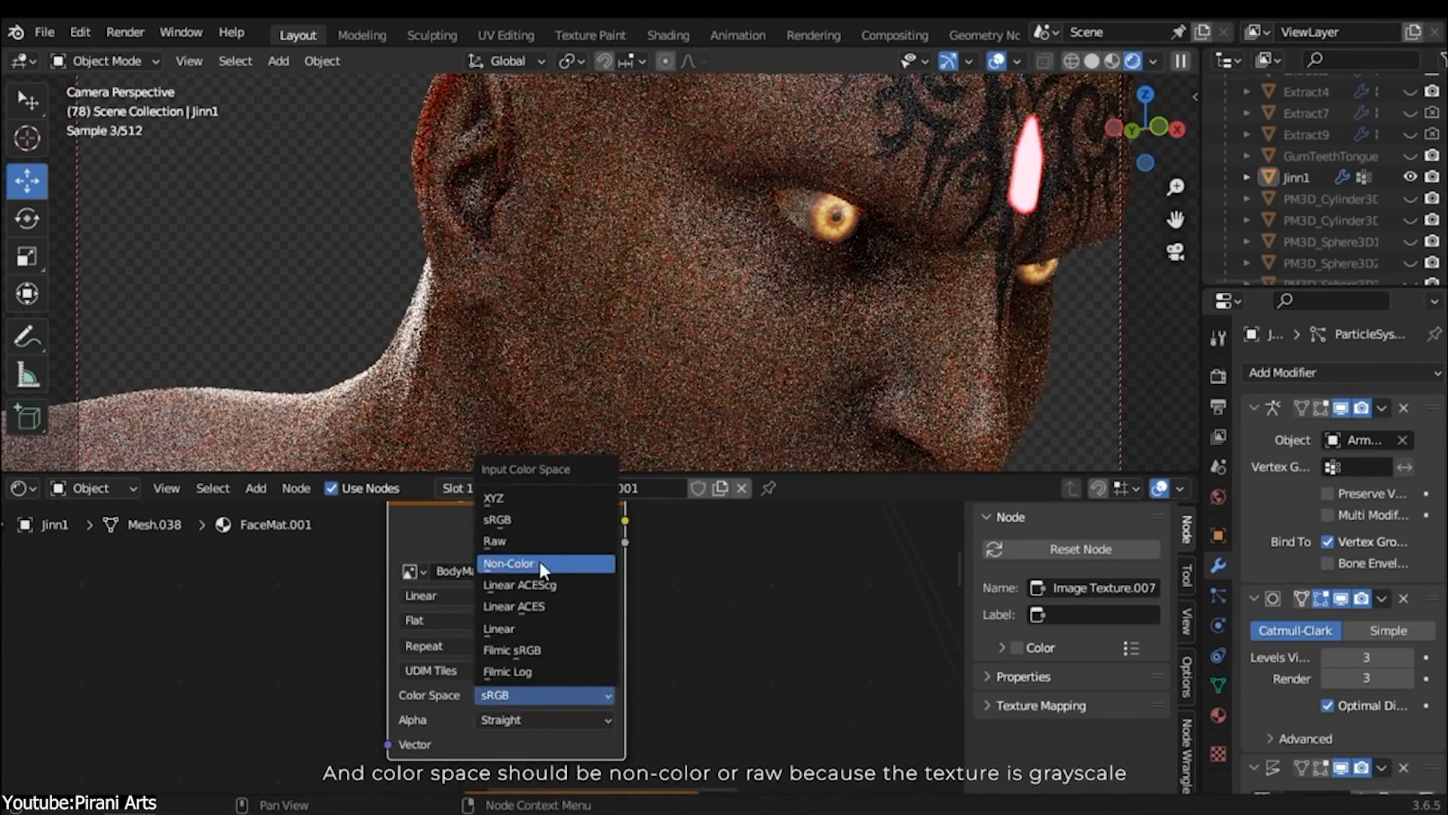
click(507, 564)
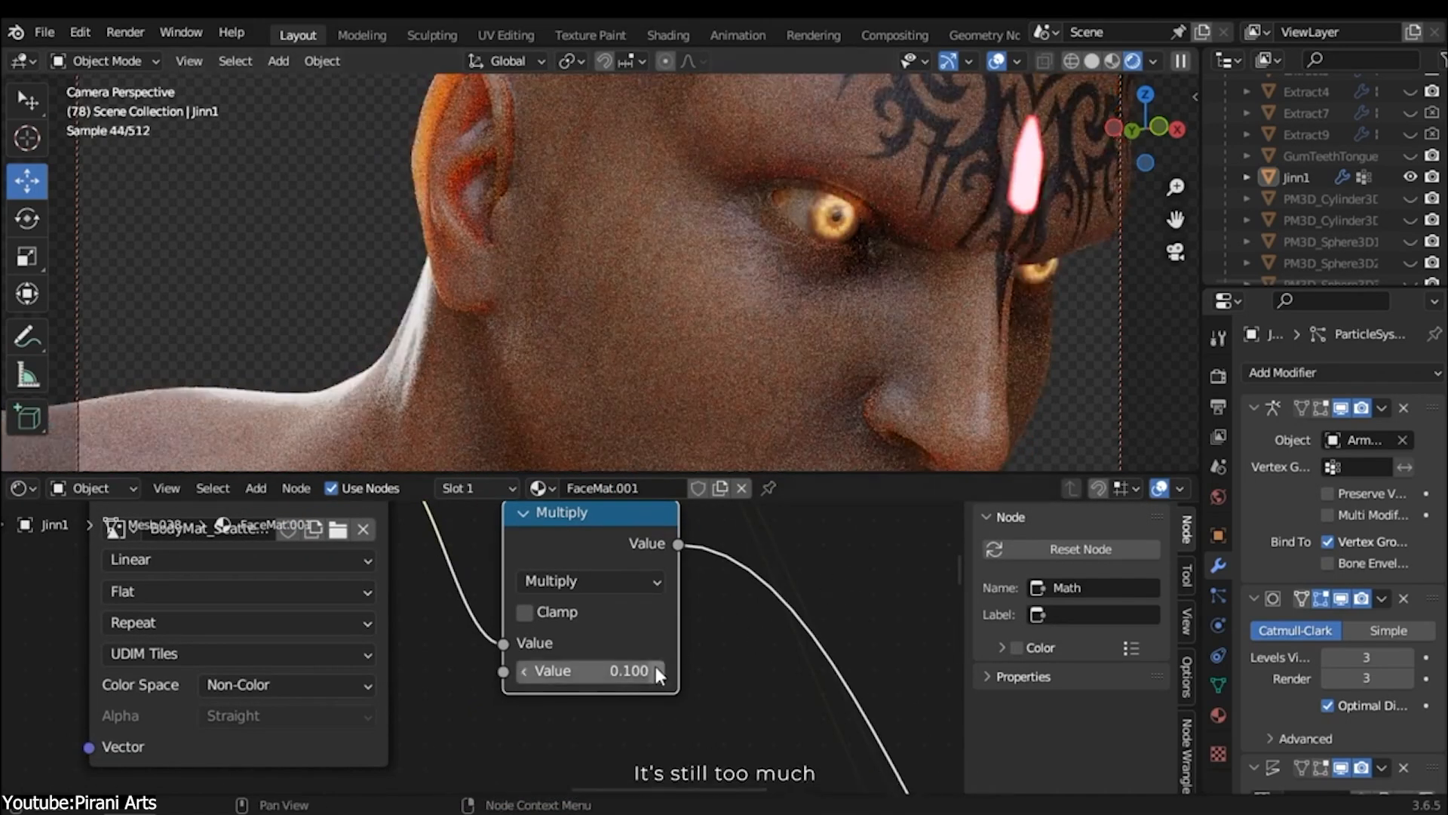
drag(627, 670, 583, 670)
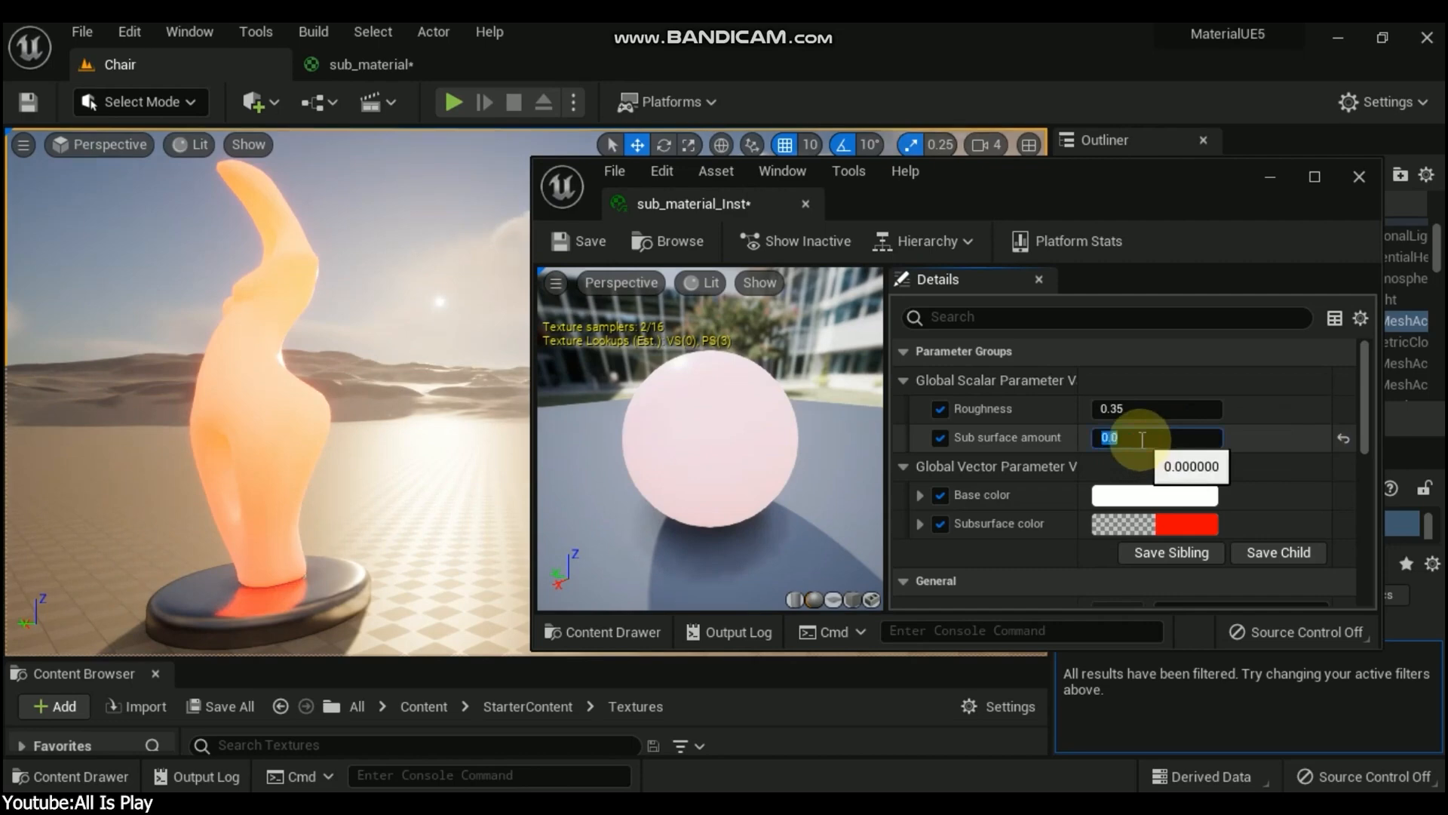
Set Sub surface amount to 0.3 and shift the Subsurface color swatch from red to blue.
text(0.3)
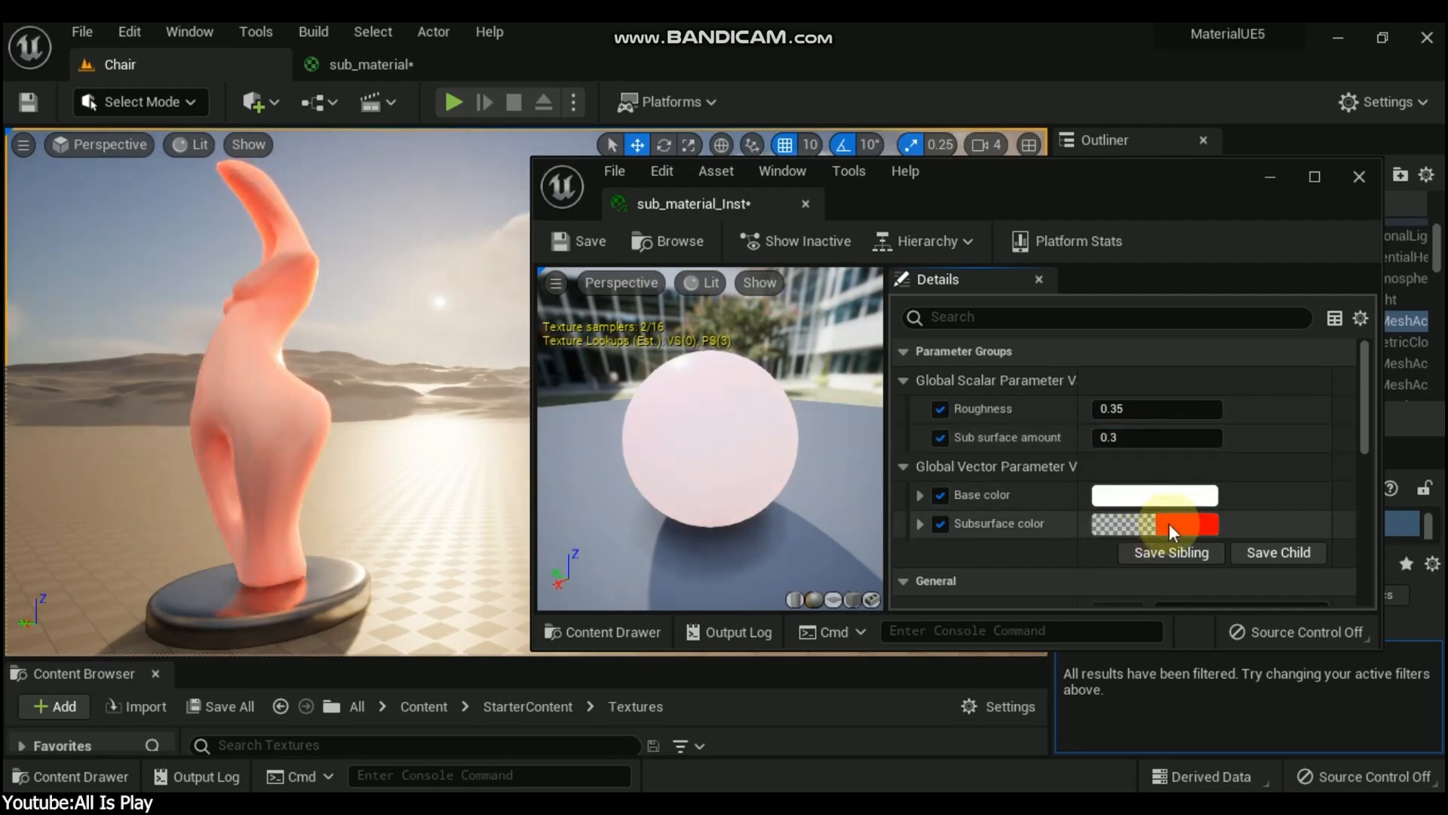
click(1177, 524)
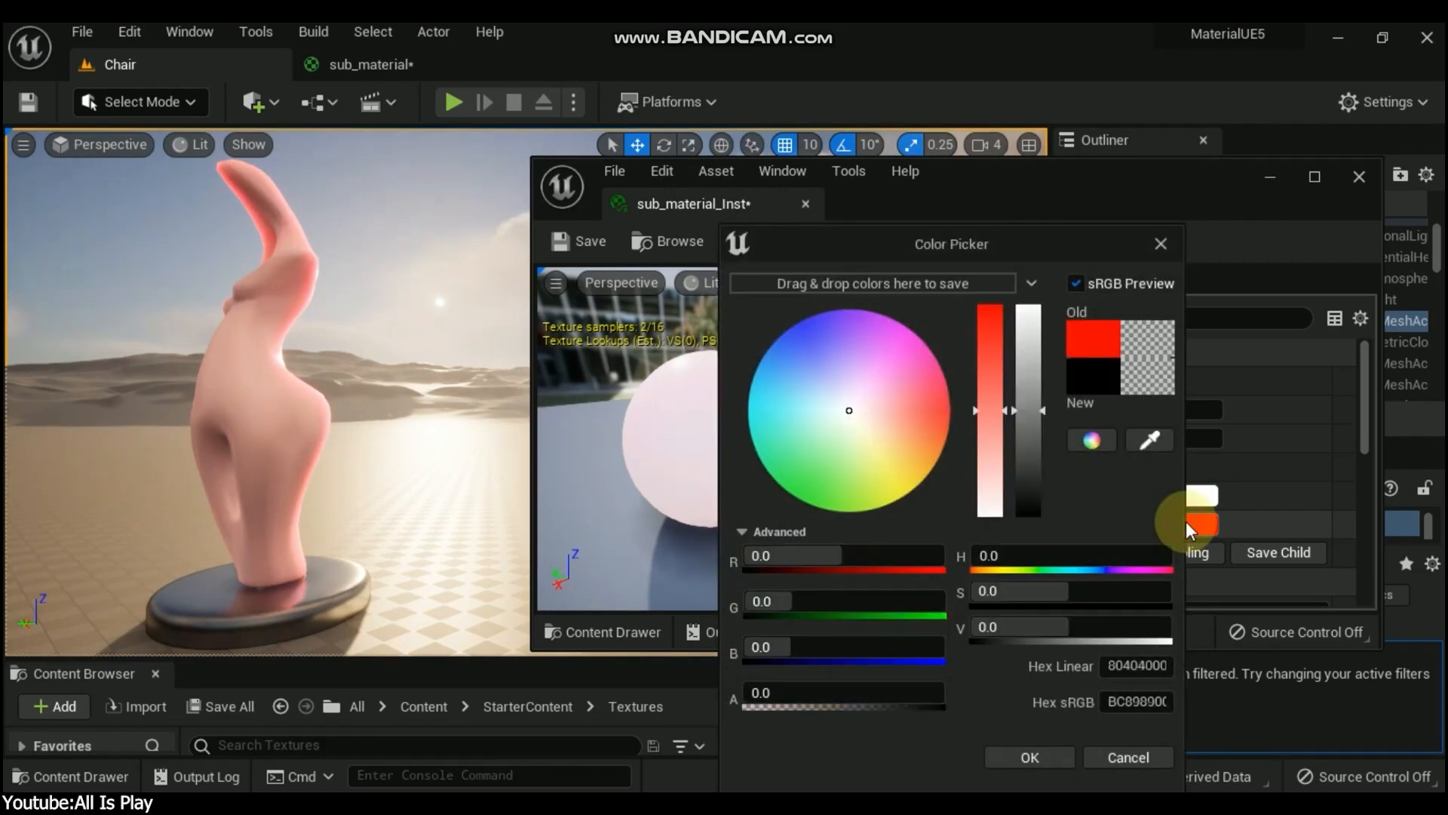
click(894, 344)
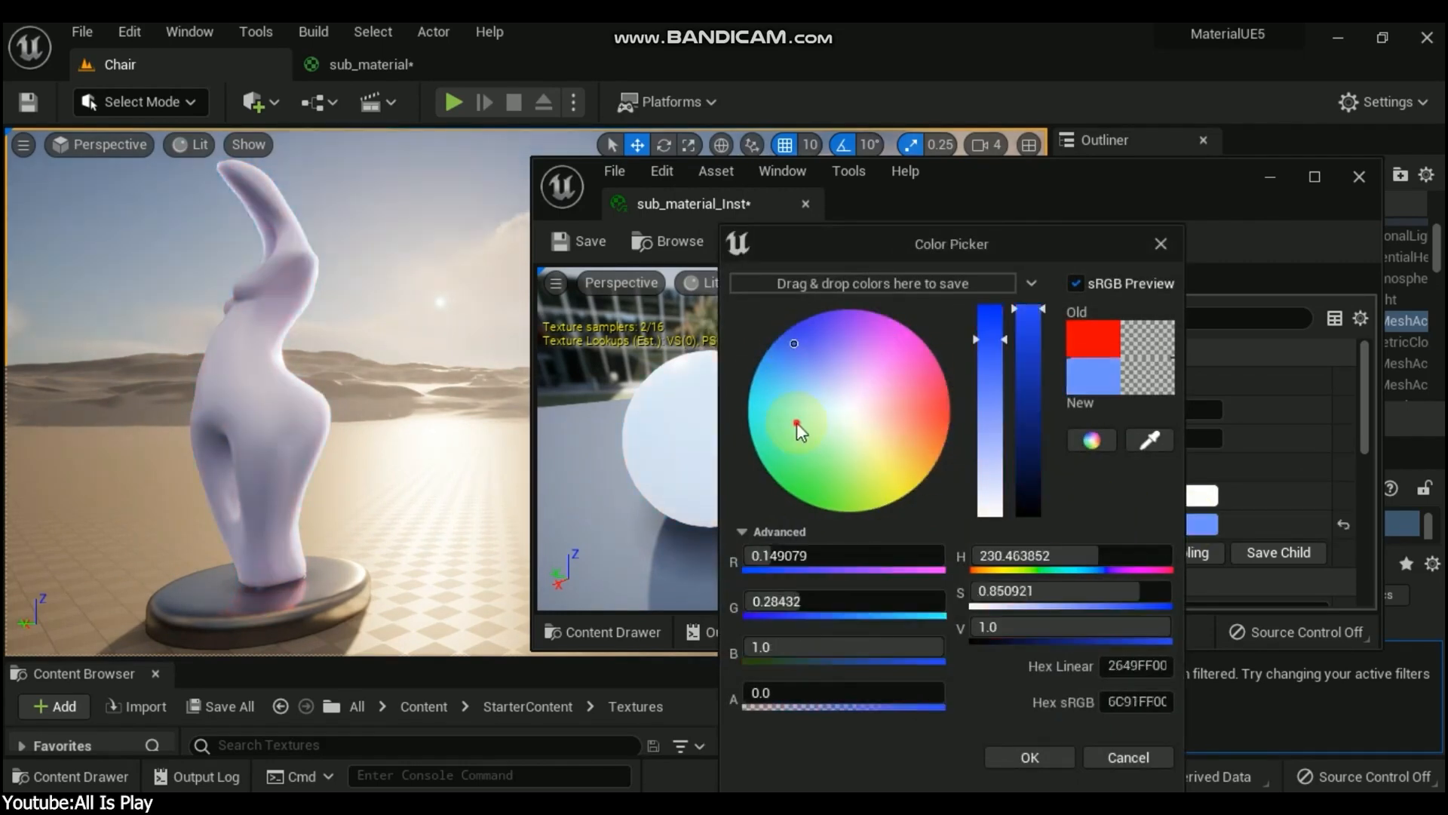
drag(794, 427, 874, 495)
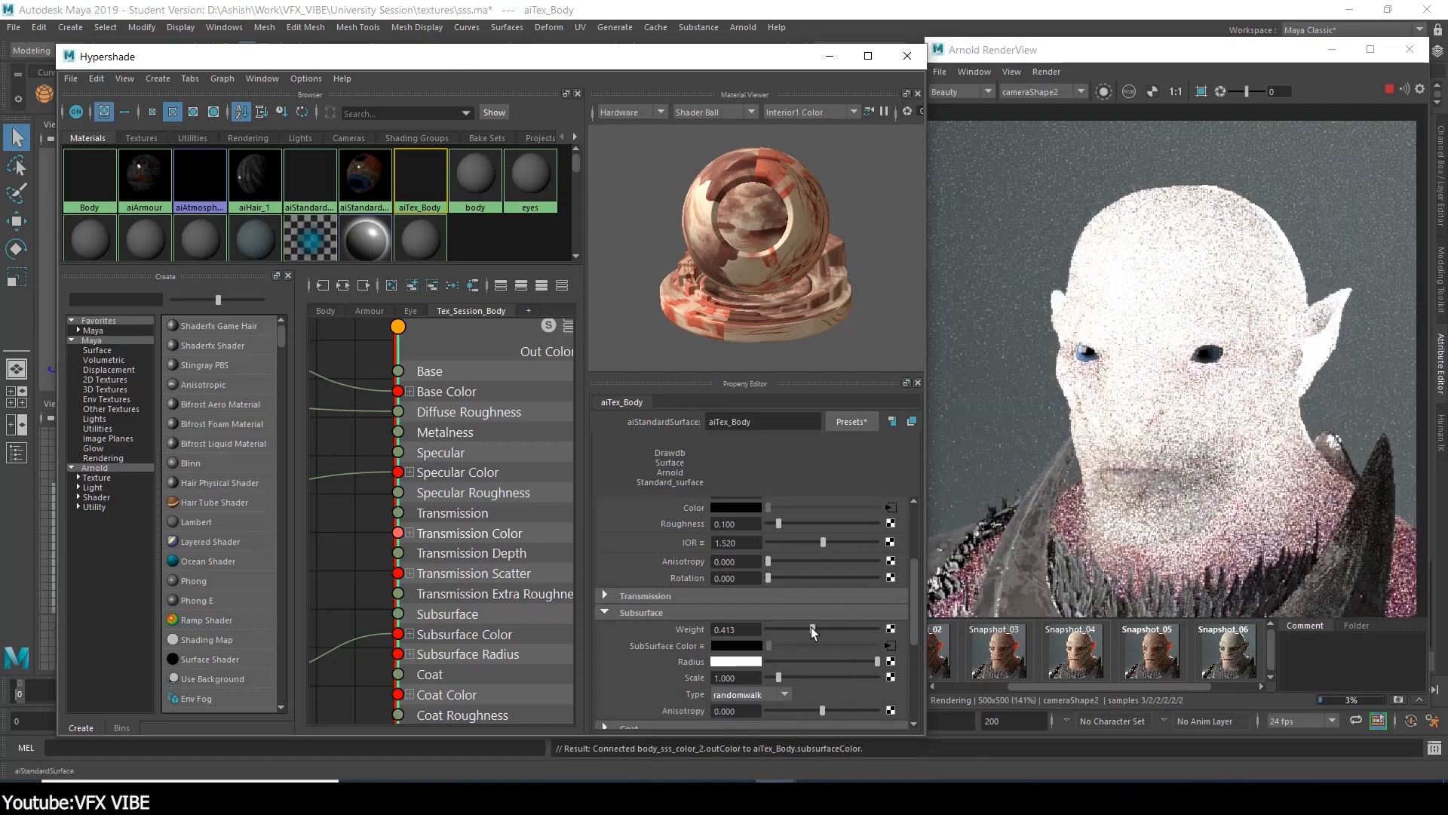
Lower aiTex_Body's Subsurface Weight to about 0.32 and enter 10.000 for the radius setting.
drag(812, 629, 783, 629)
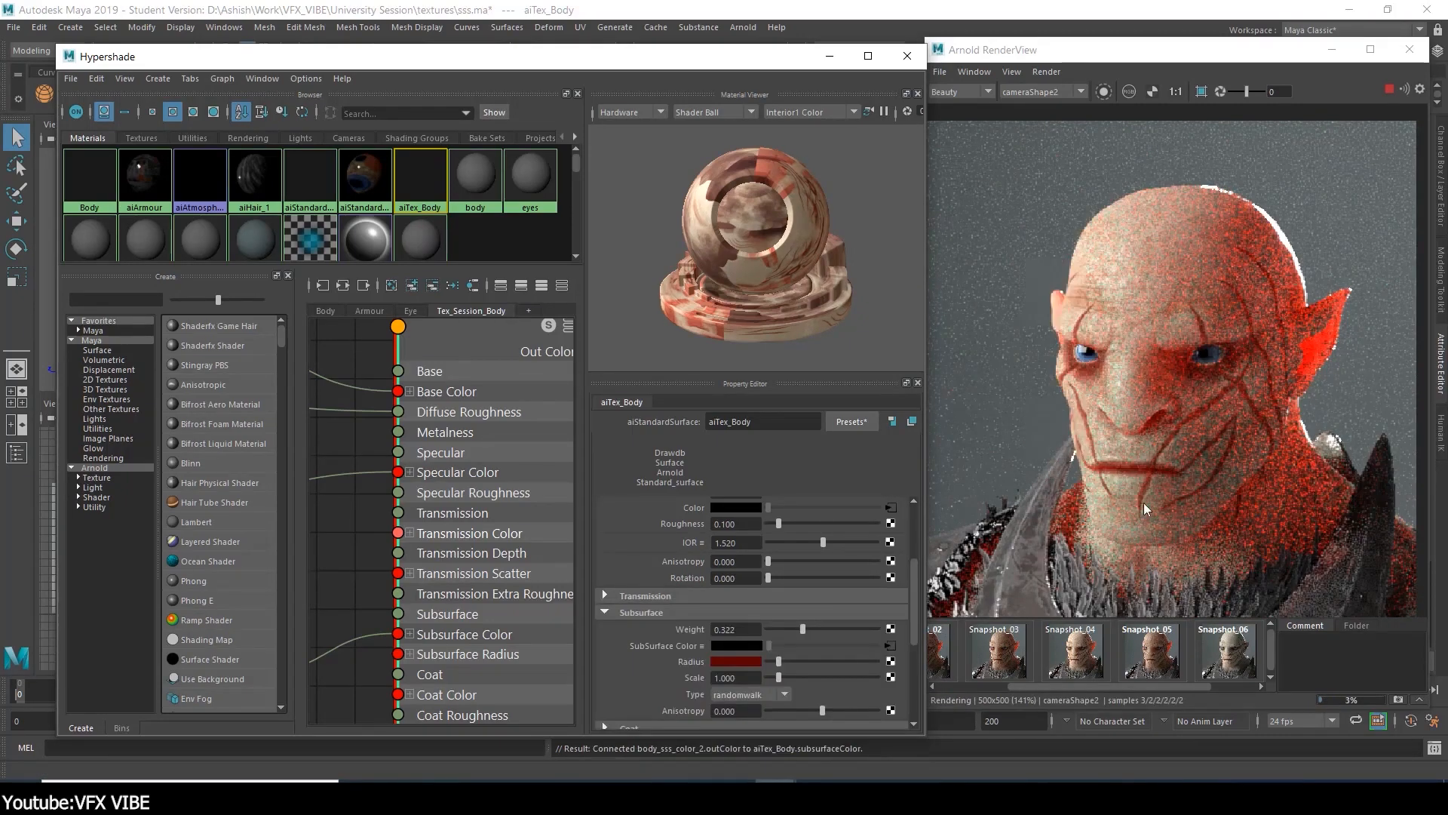
text(10.000)
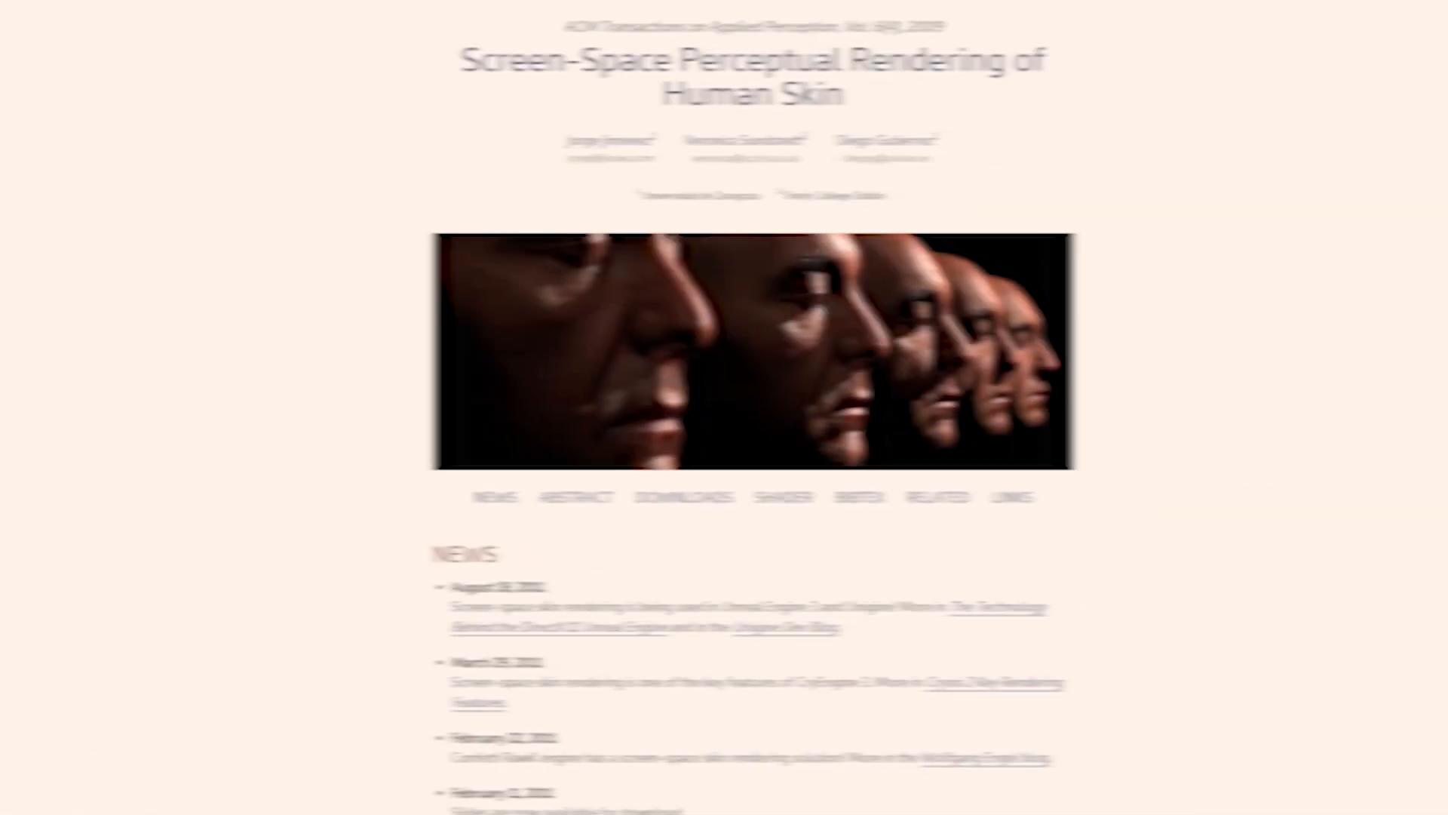
scroll(down, 3)
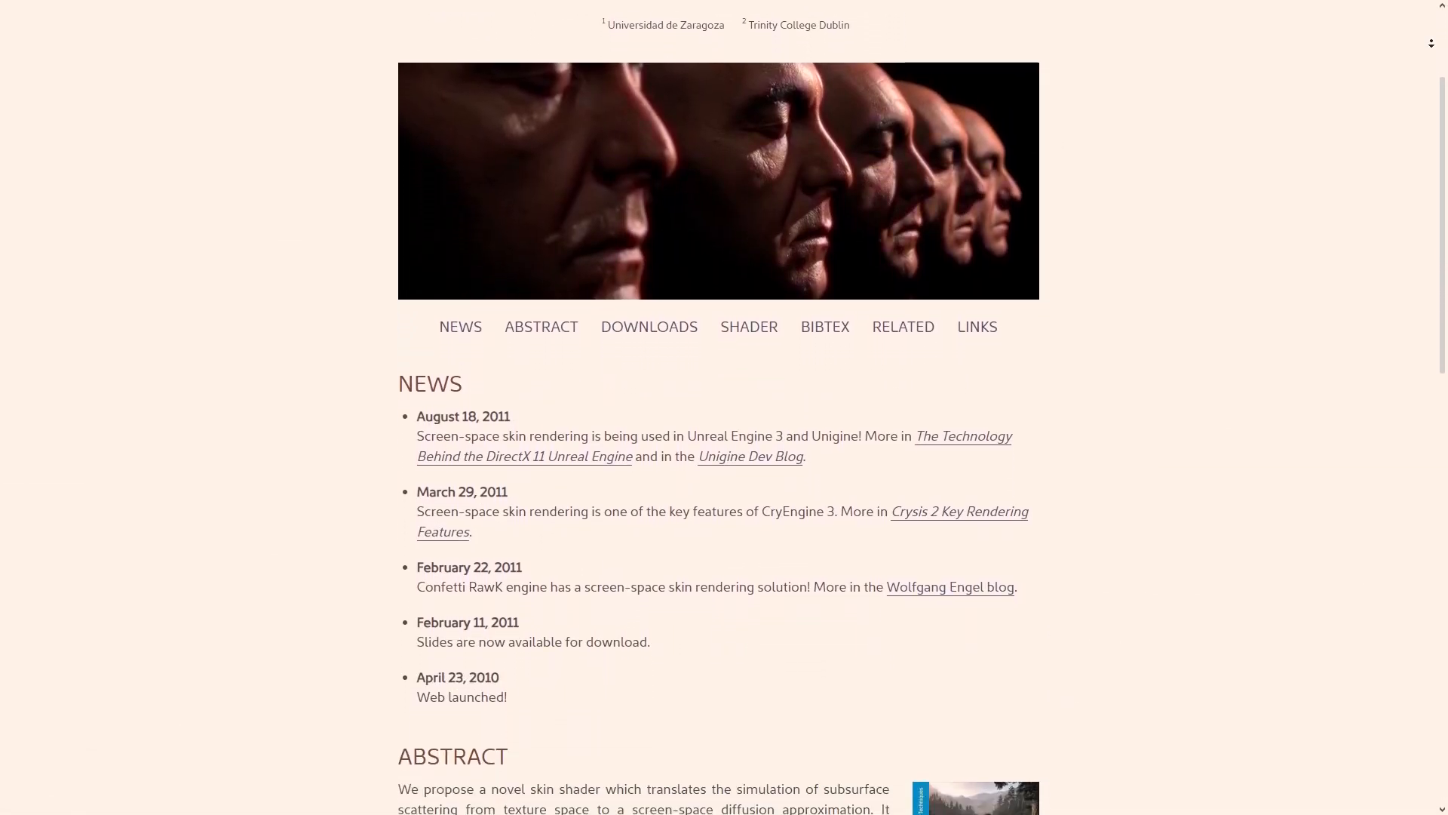
scroll(down, 3)
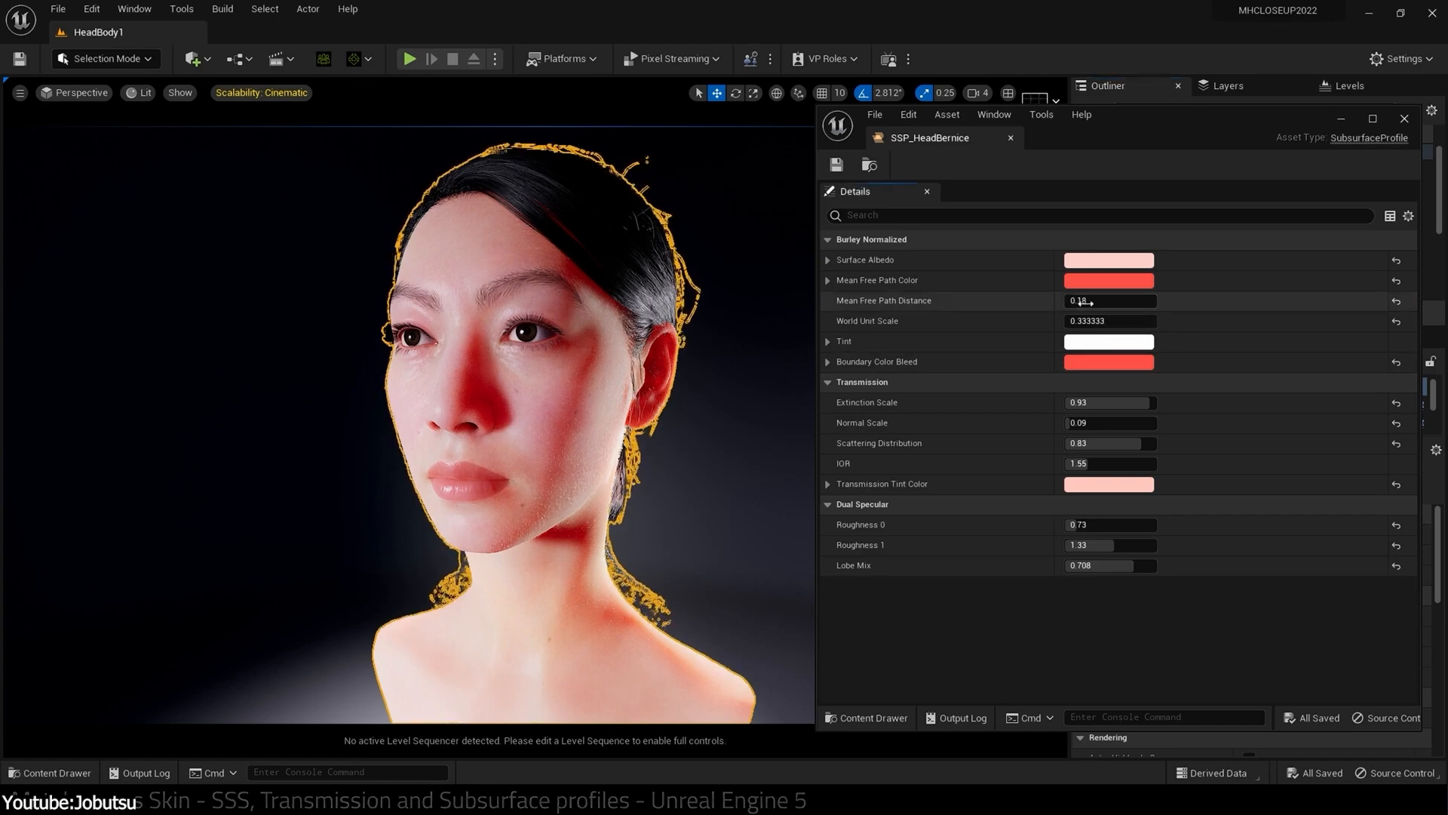
Set SSP_HeadBernice's Mean Free Path Distance to 0.1.
text(0.1)
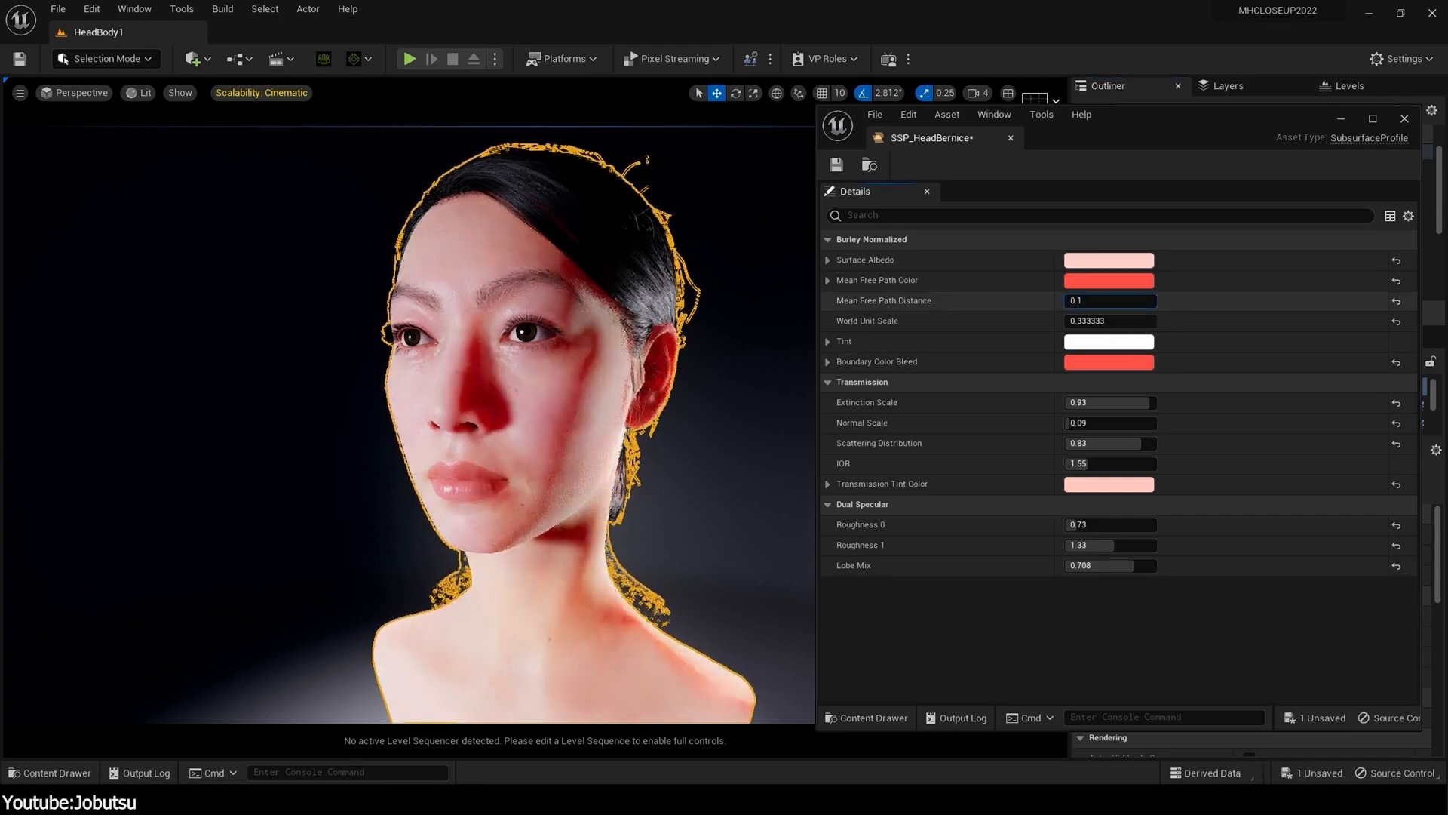